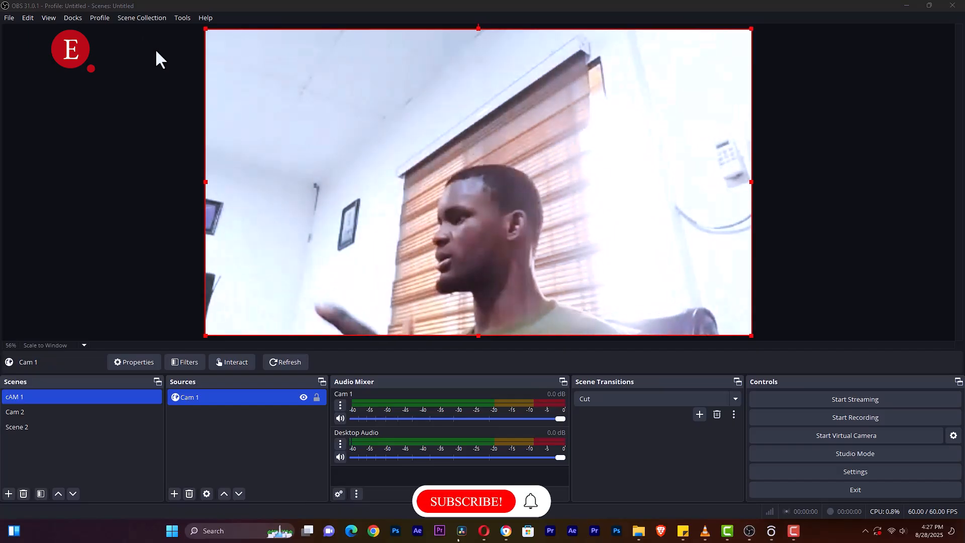
Switch from the cAM 1 scene to the Cam 2 scene in the Scenes dock
click(37, 411)
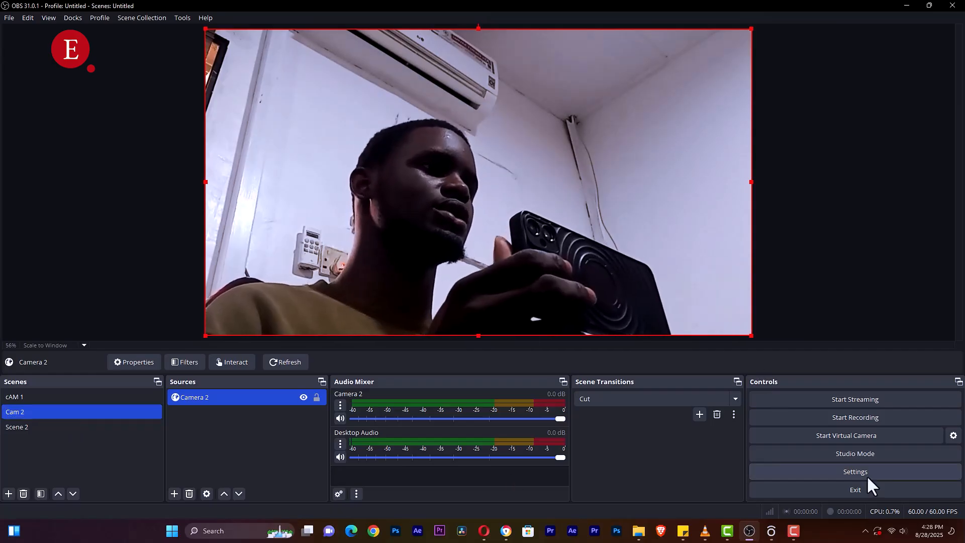
click(853, 471)
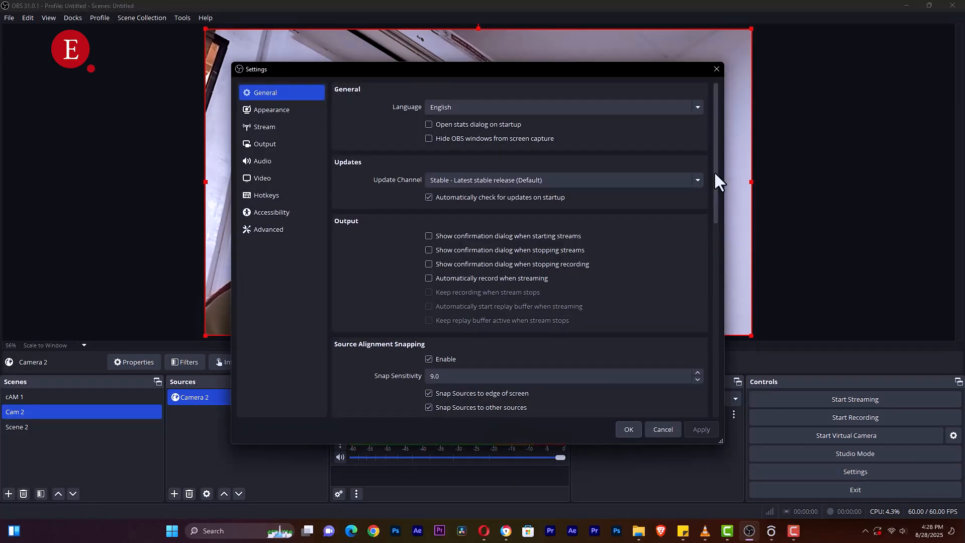
scroll(down, 3)
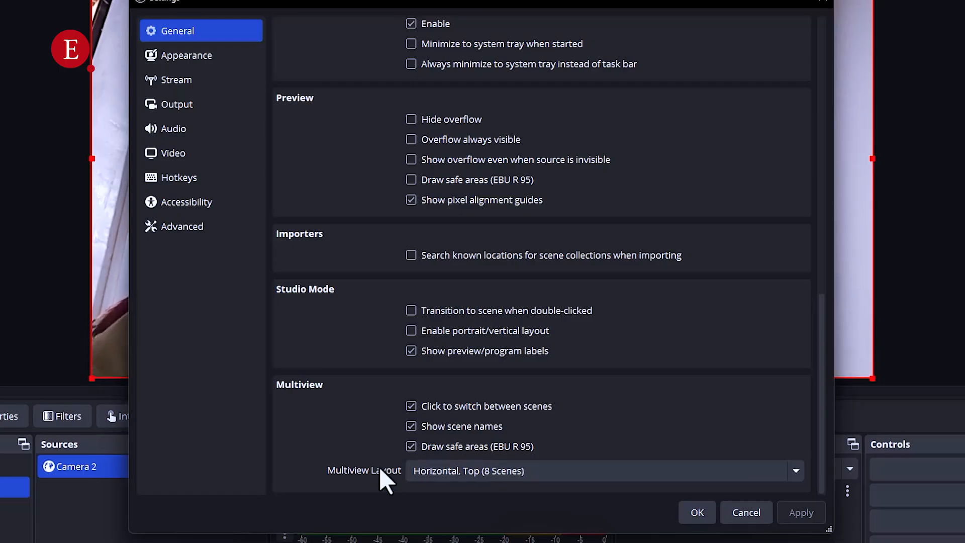
click(603, 470)
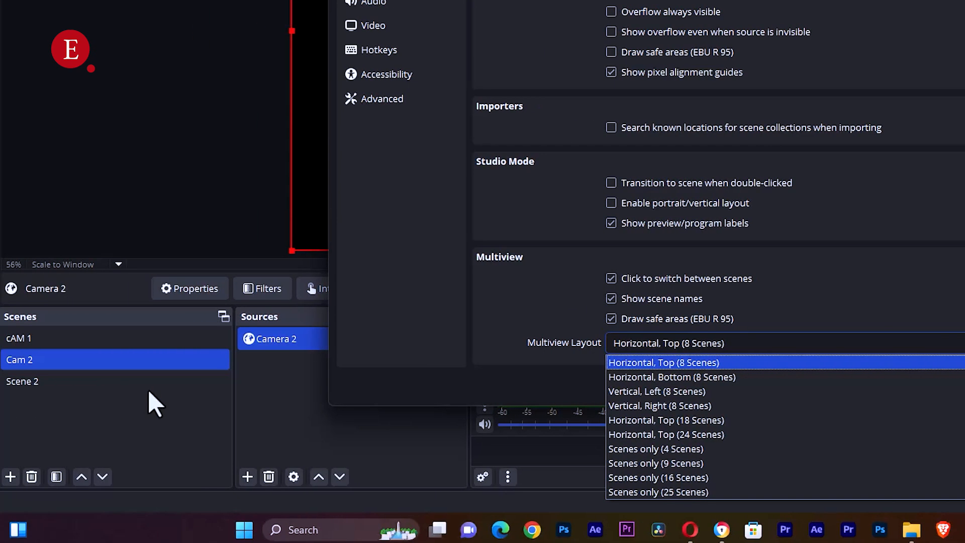
mouse_move(536, 406)
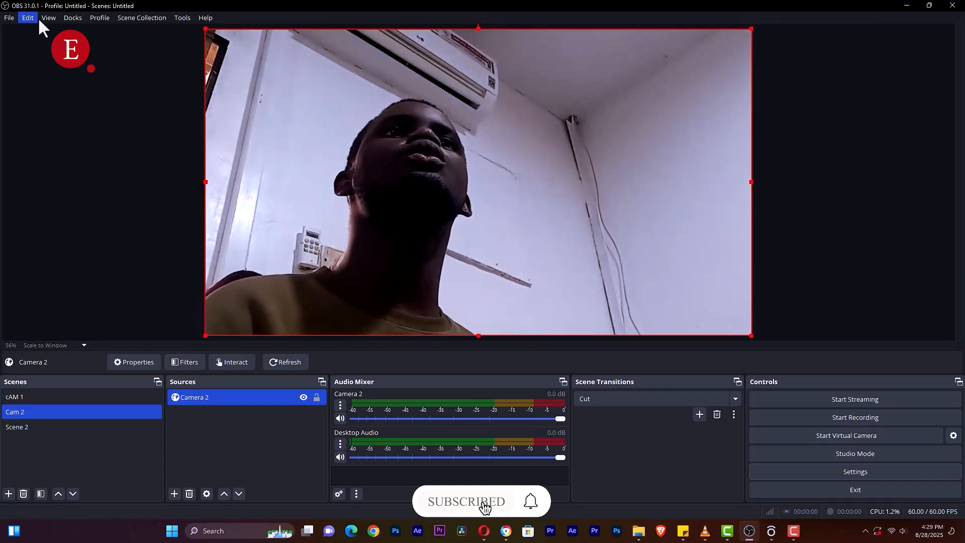
Show the Multiview (Fullscreen) on DISPLAY2 (1920x1080 @ 1920,0) from the View menu
click(48, 17)
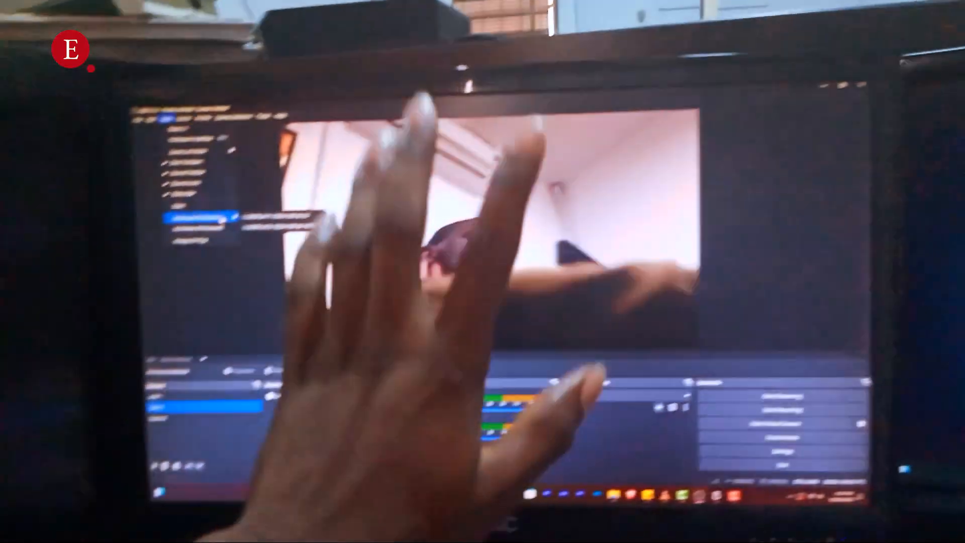
click(87, 7)
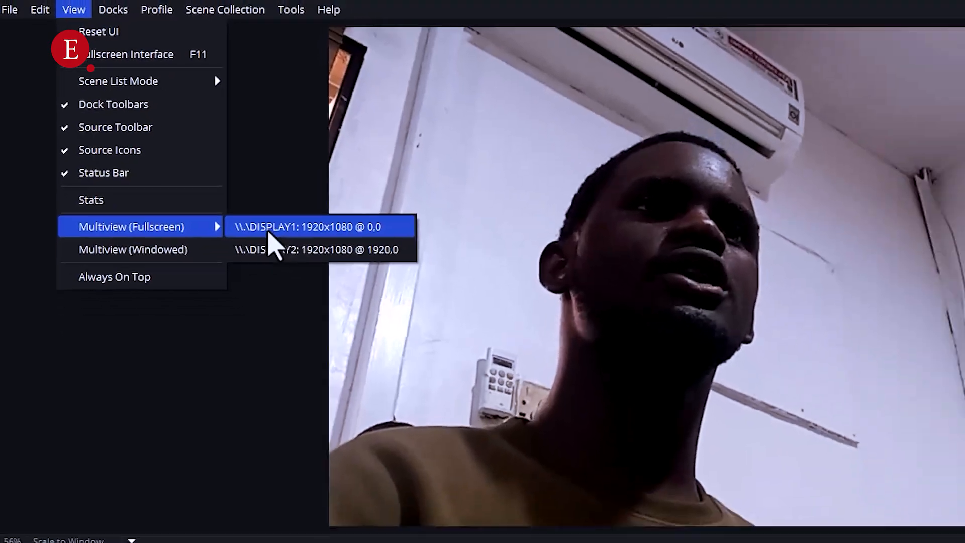
click(305, 227)
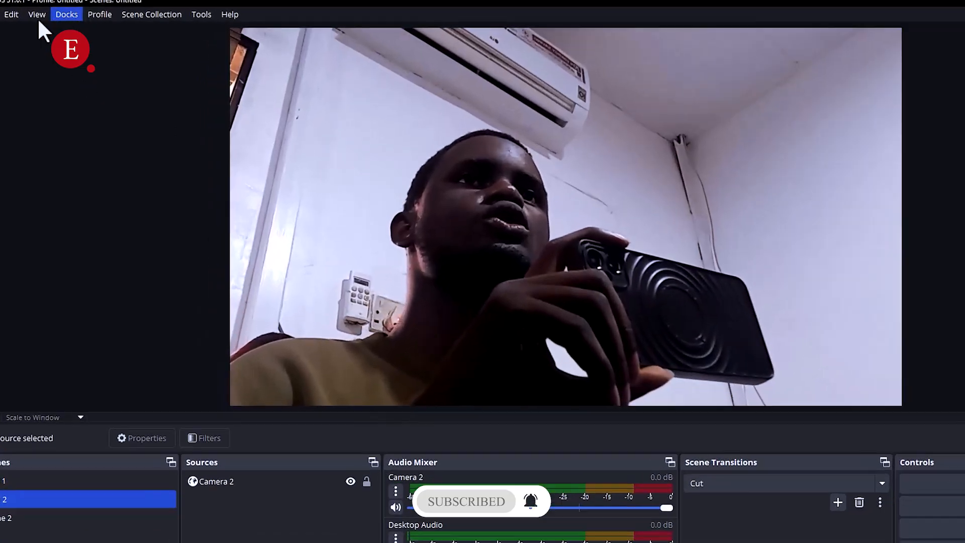
Add Scene 3 and Scene 4 title cards and cycle through the scenes to populate the multiview tiles
click(36, 14)
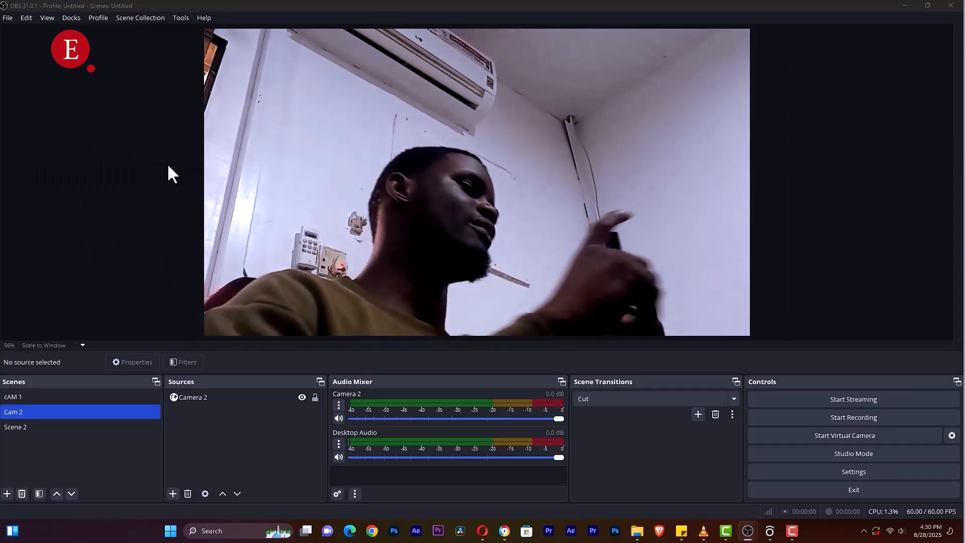
click(852, 453)
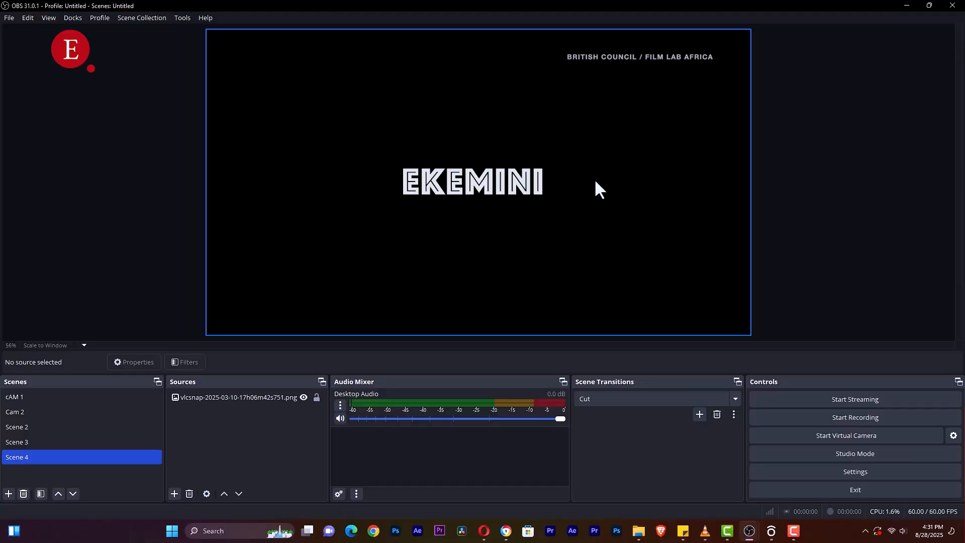
click(14, 396)
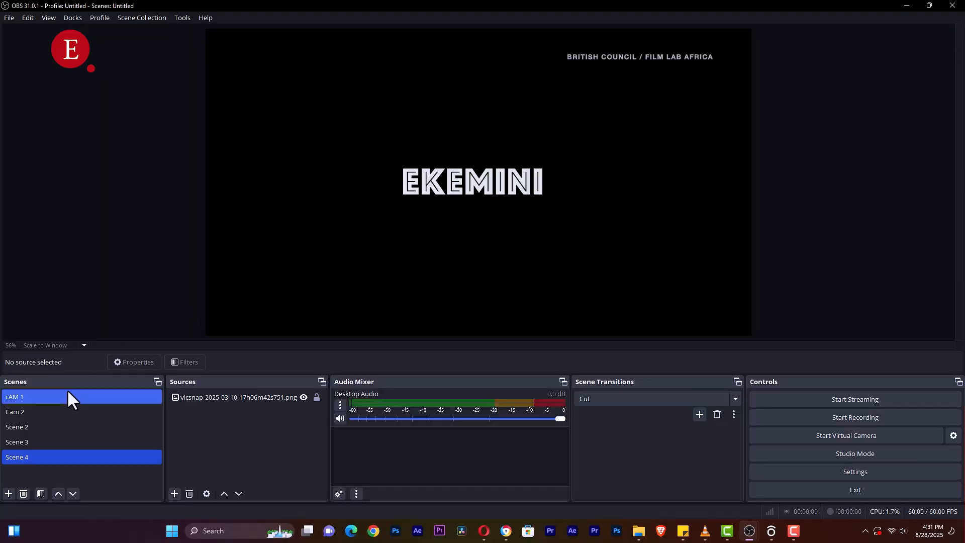
click(17, 426)
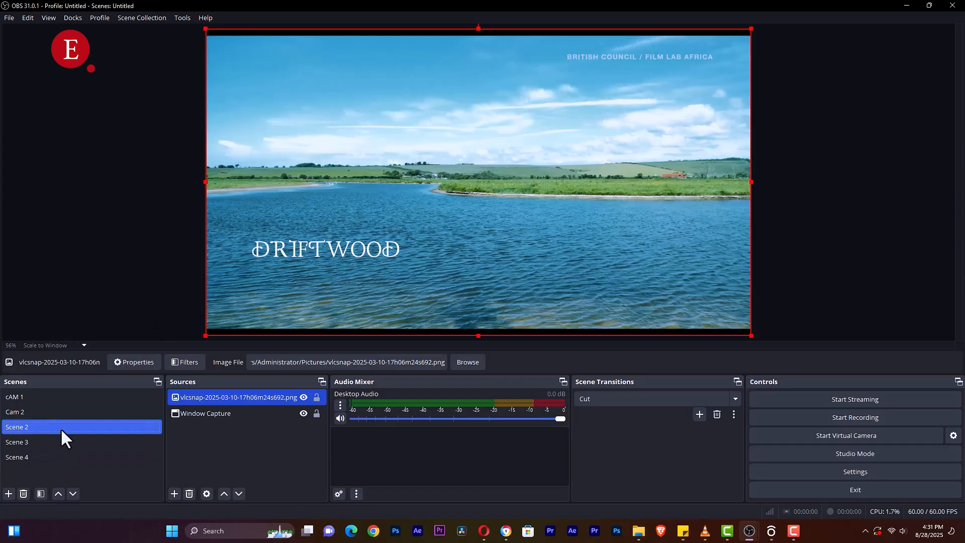
click(15, 412)
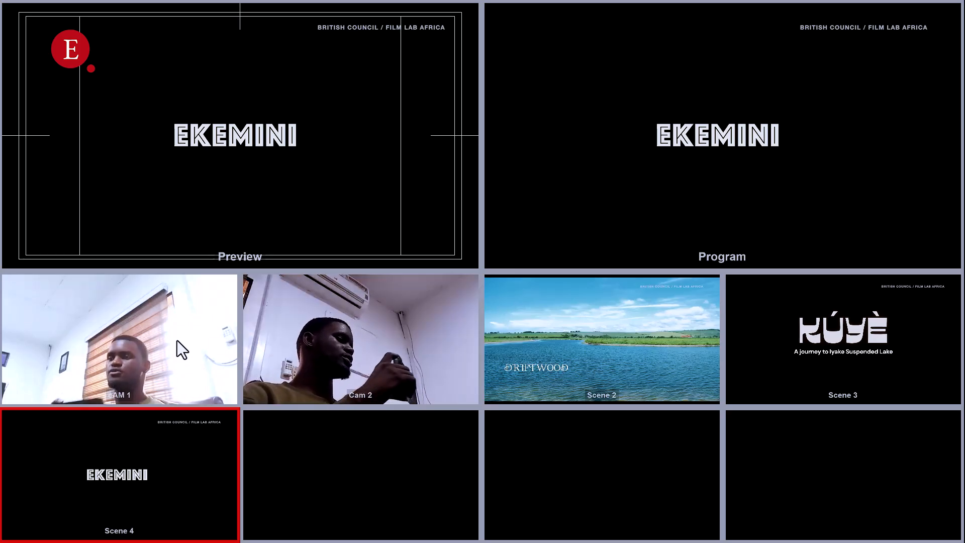
Put cAM 1, Cam 2 and Scene 2 on program in turn from the multiview tiles
click(119, 339)
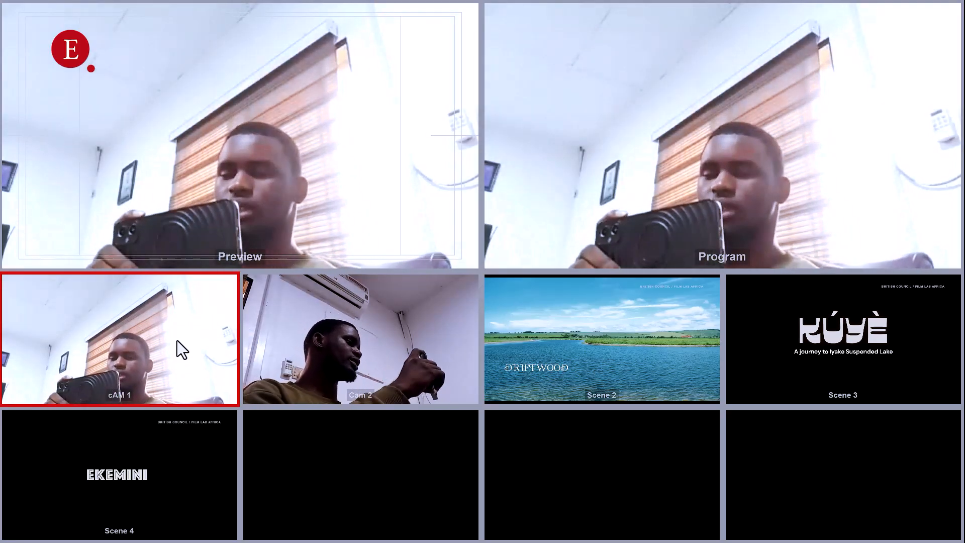
click(359, 339)
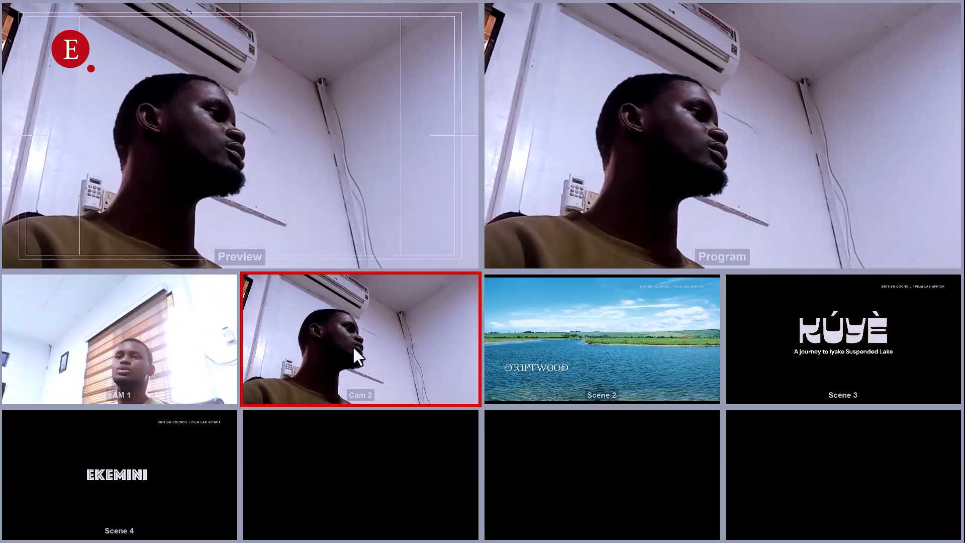
click(601, 338)
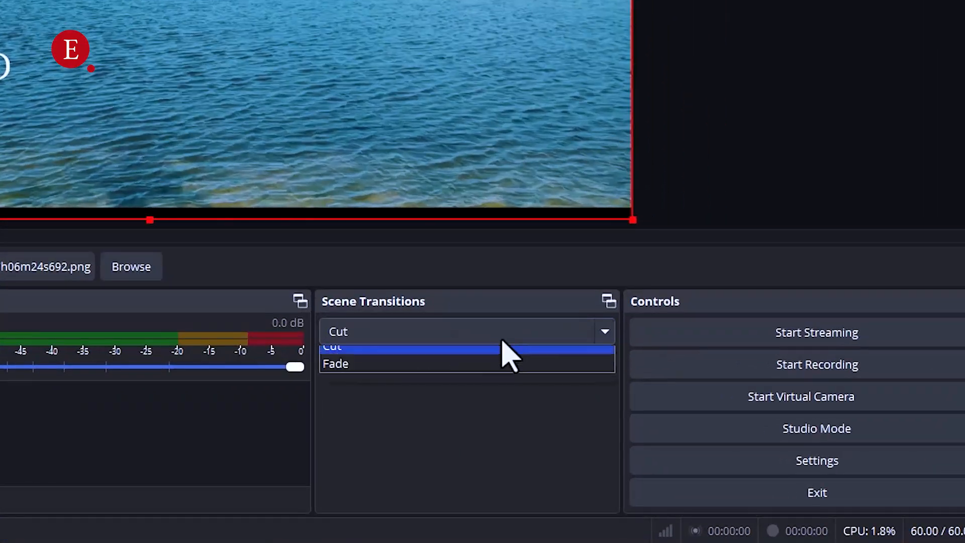
Change the scene transition to Fade at 300 ms and fade between Scene 2, Cam 2 and cAM 1
click(335, 363)
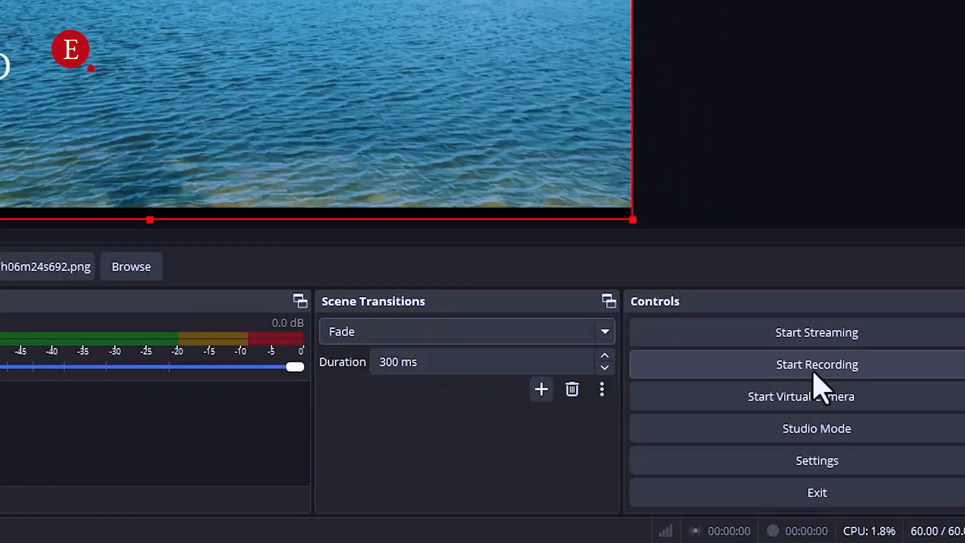
click(817, 428)
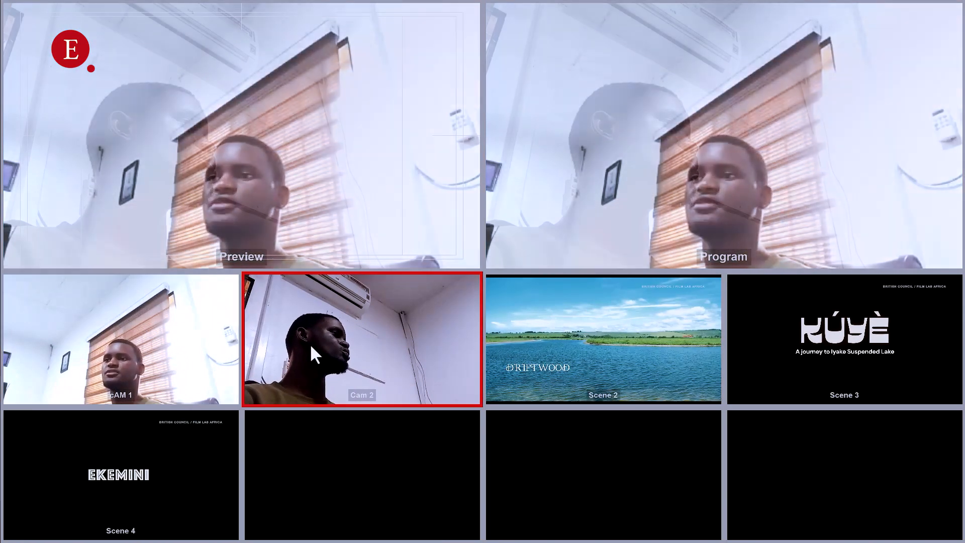
click(603, 339)
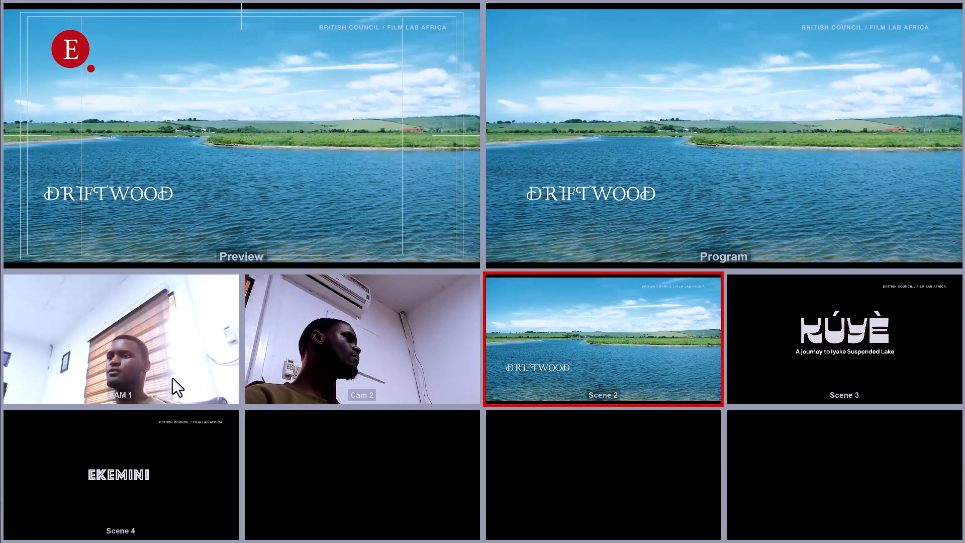
click(361, 339)
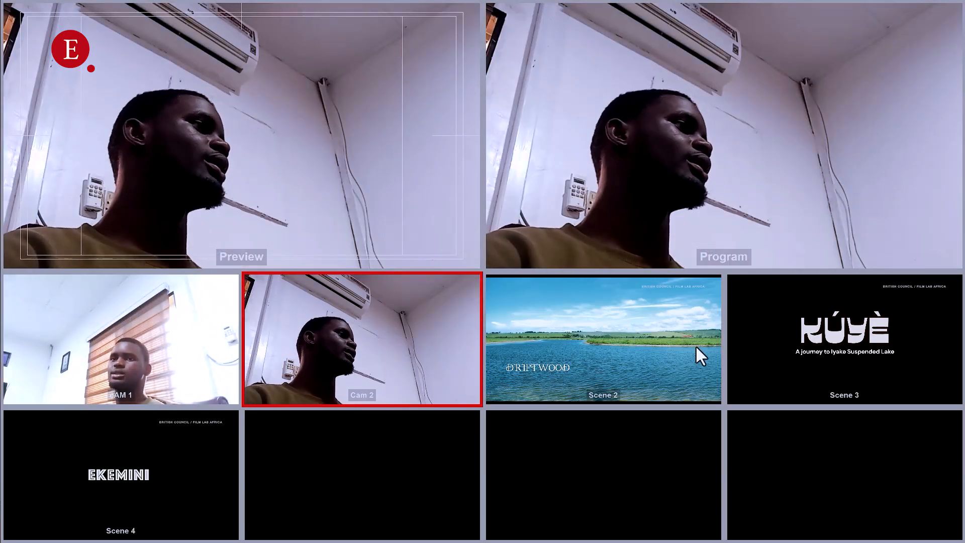
click(120, 339)
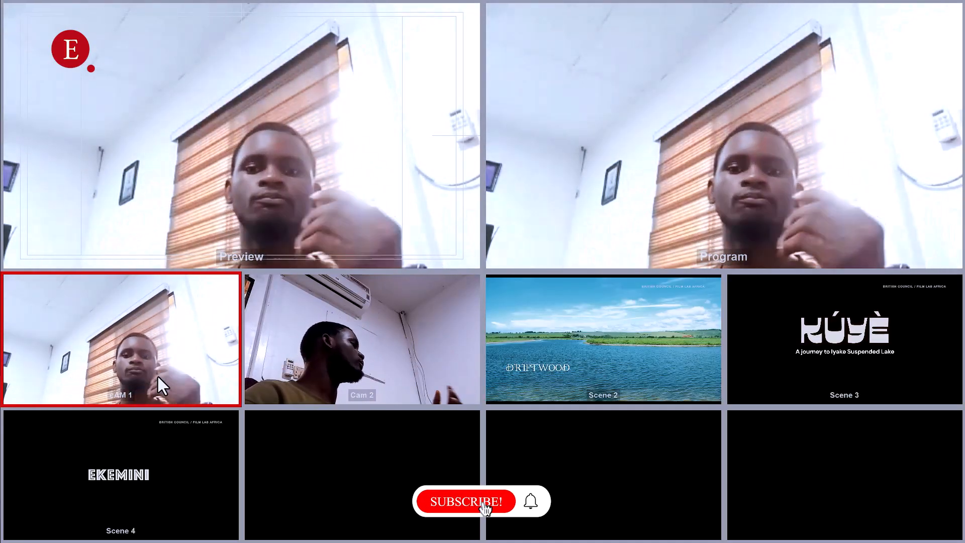
Close the multiview projector and return to the main window
click(464, 501)
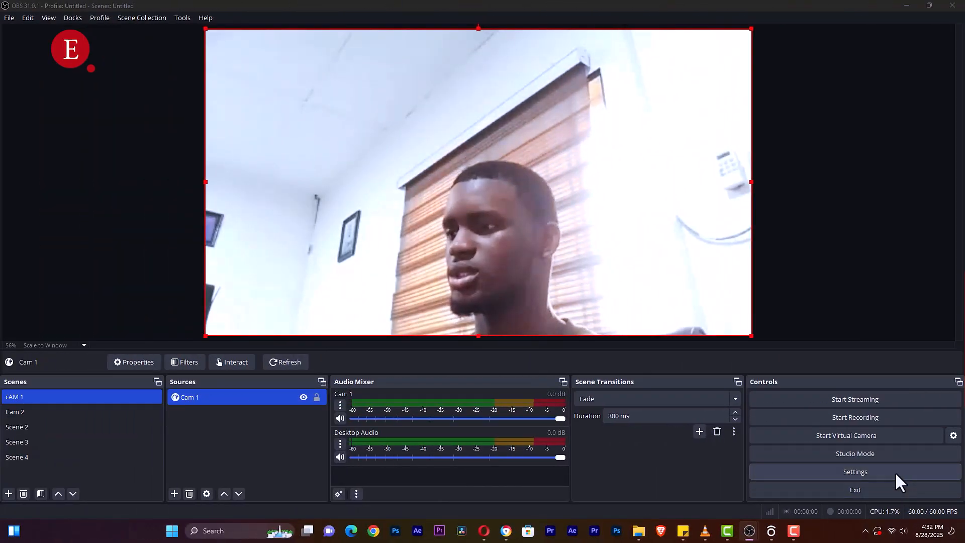
Set Multiview Layout to Horizontal, Top (18 Scenes) in General settings and apply it
click(855, 471)
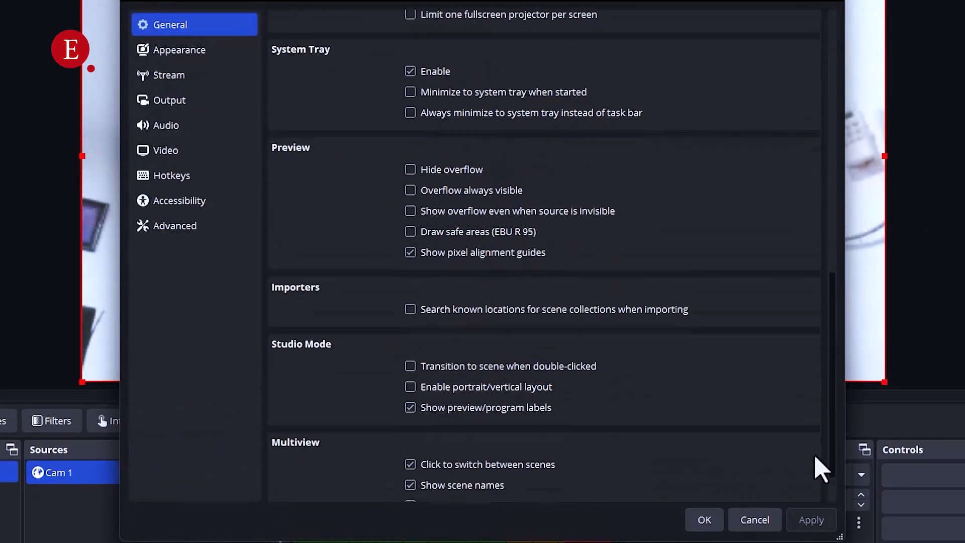
click(607, 333)
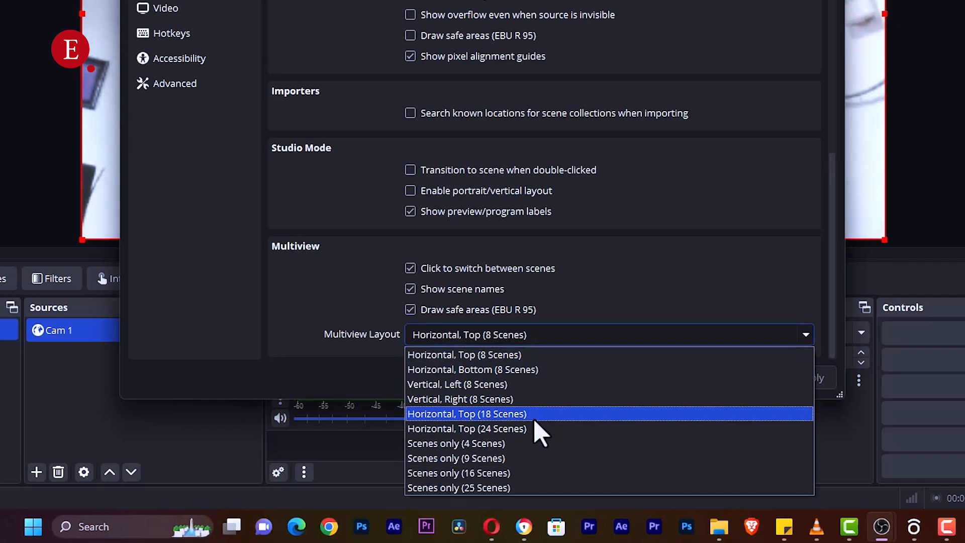
click(465, 413)
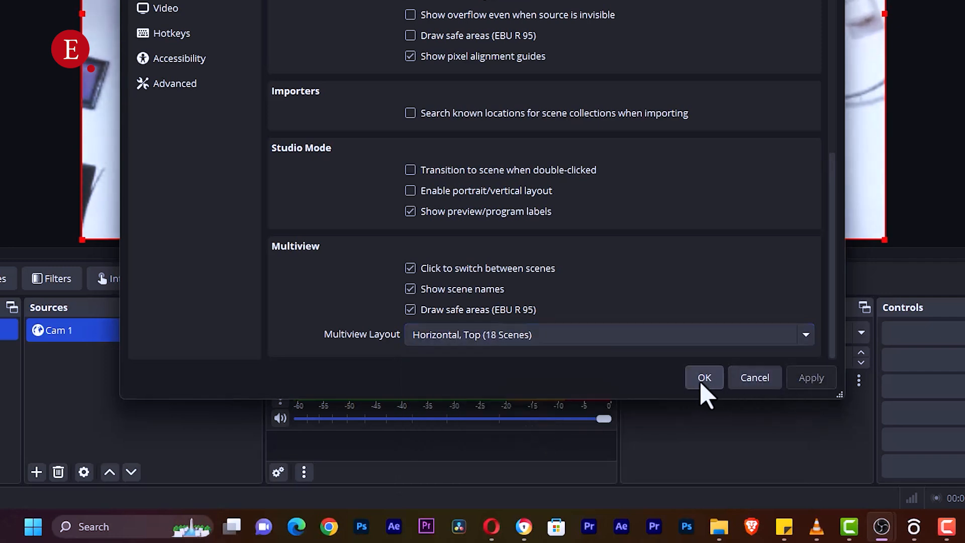
click(704, 377)
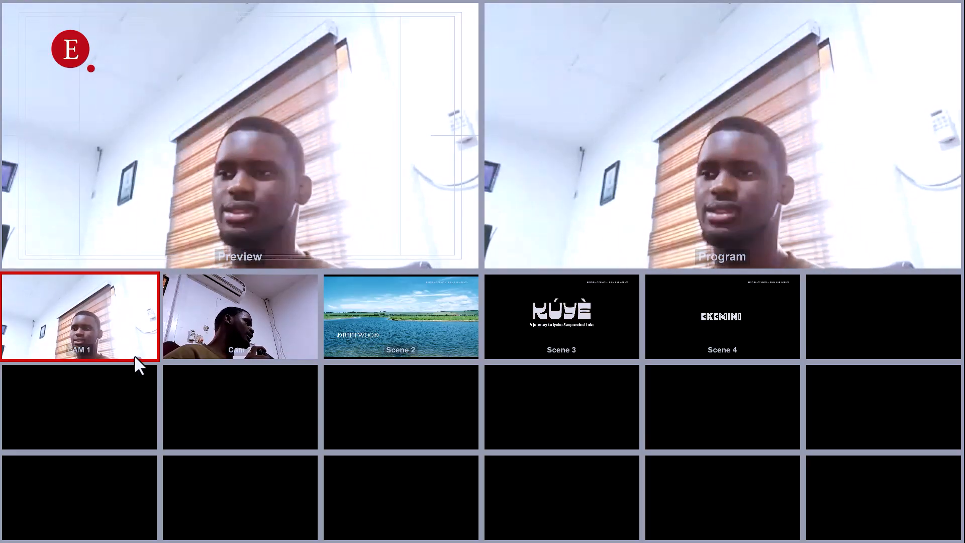
Send Cam 2 then Scene 2's Driftwood card to program from the tiles, and reopen Settings
click(240, 317)
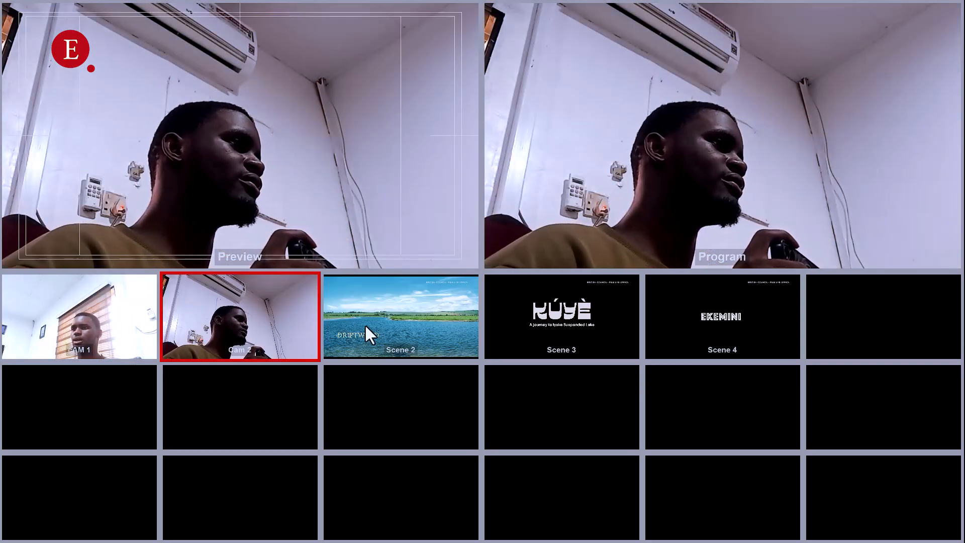
click(561, 317)
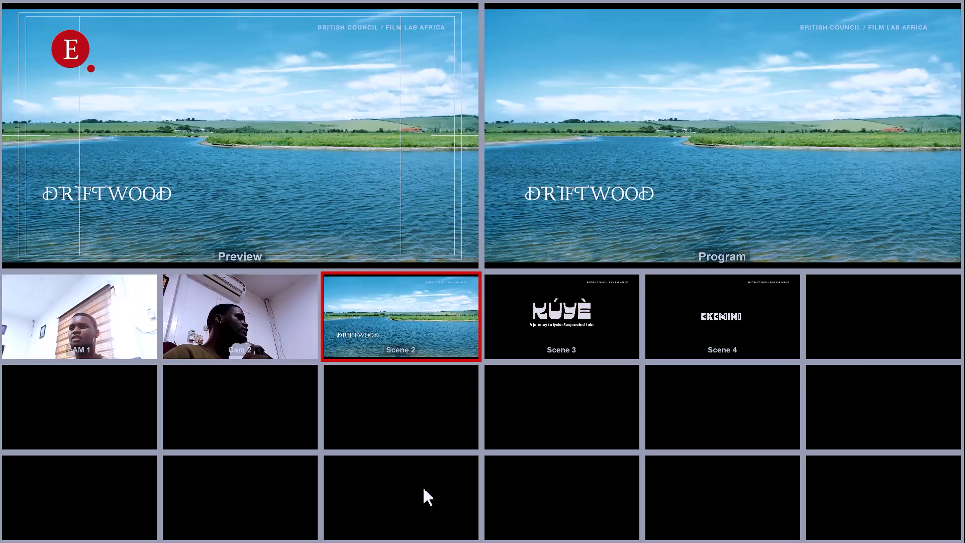
click(854, 472)
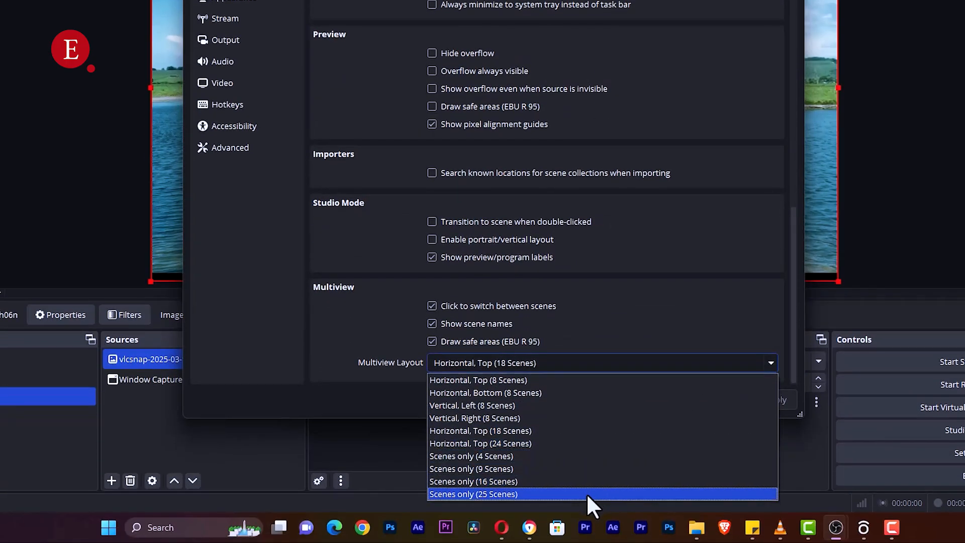
Choose the Scenes only (25 Scenes) multiview layout and view it on the projector
click(474, 494)
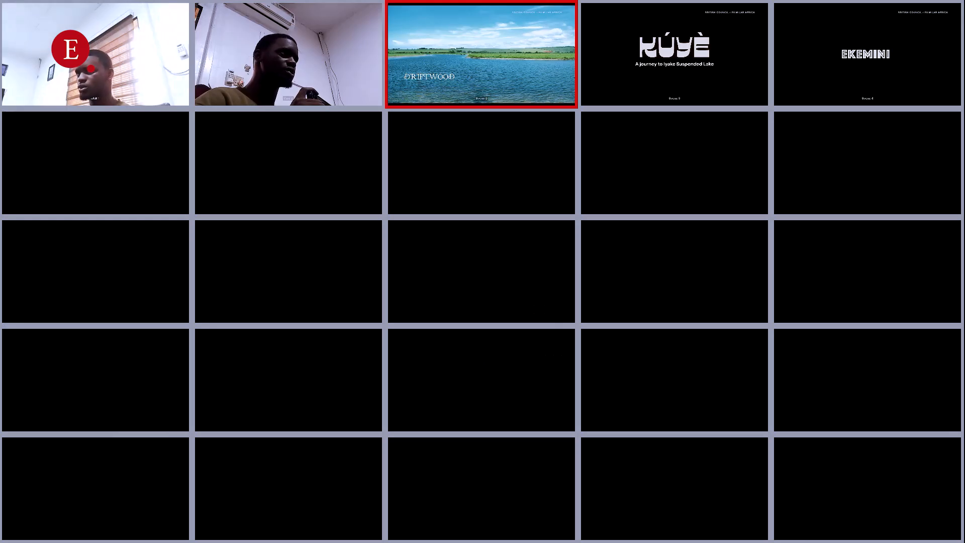
click(288, 55)
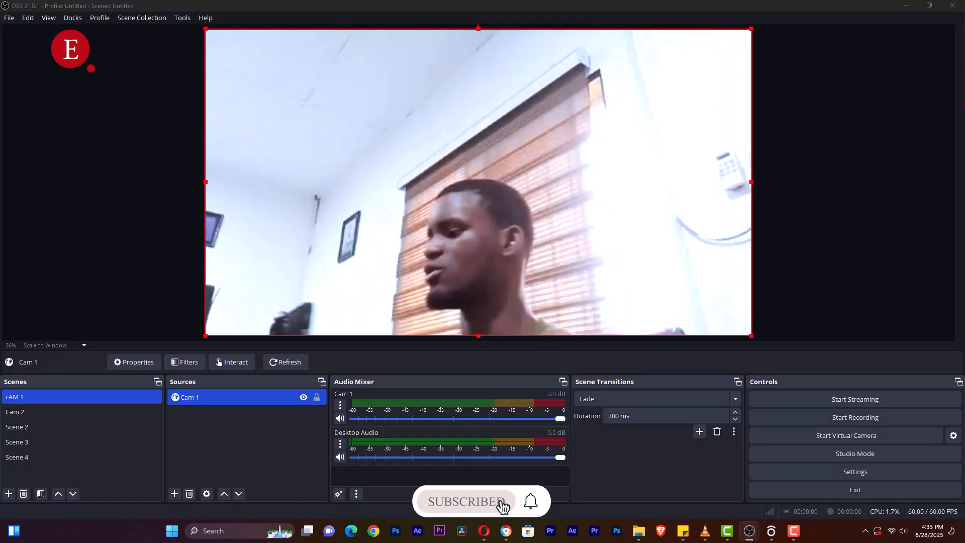
Switch to the Cam 2 scene in the Scenes dock
click(15, 411)
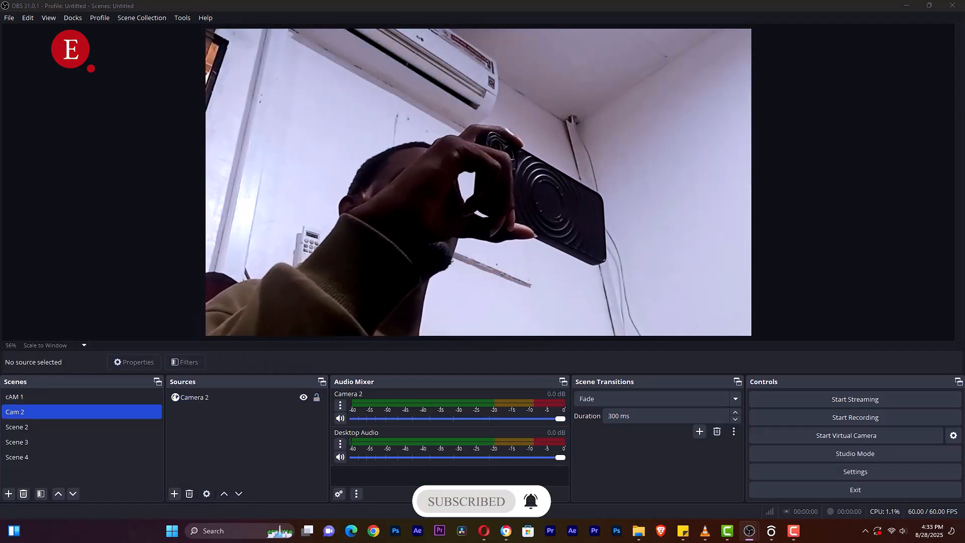
click(17, 427)
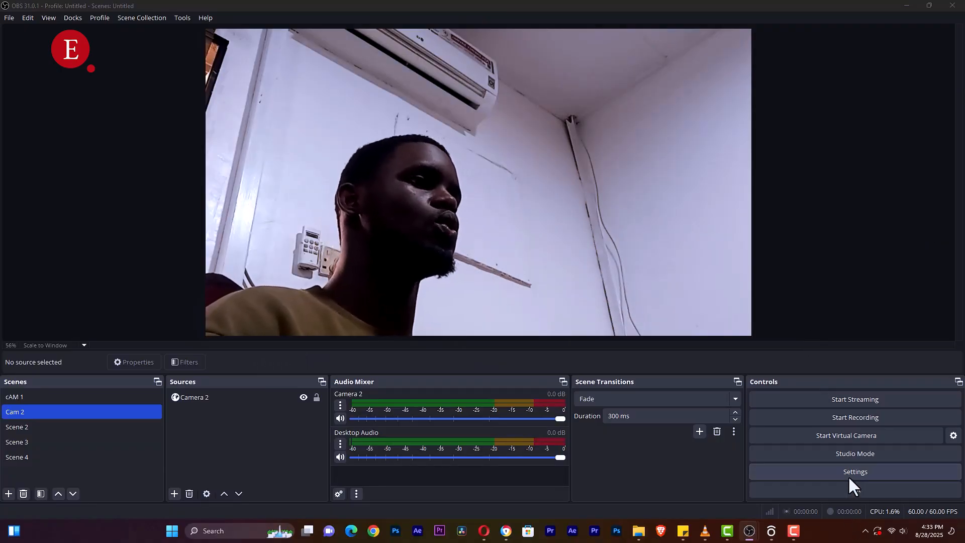
Set Multiview Layout to Horizontal, Top (24 Scenes) in General settings
click(854, 472)
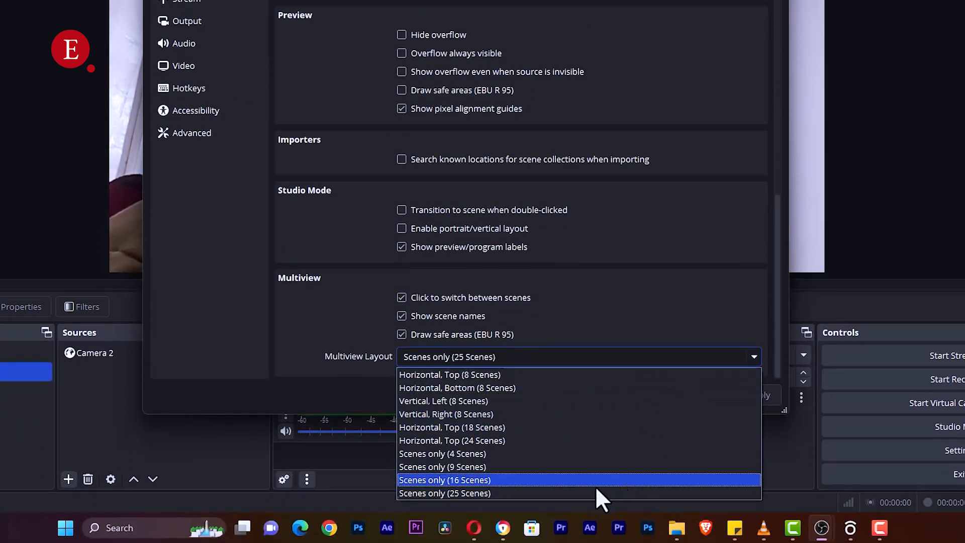
mouse_move(594, 440)
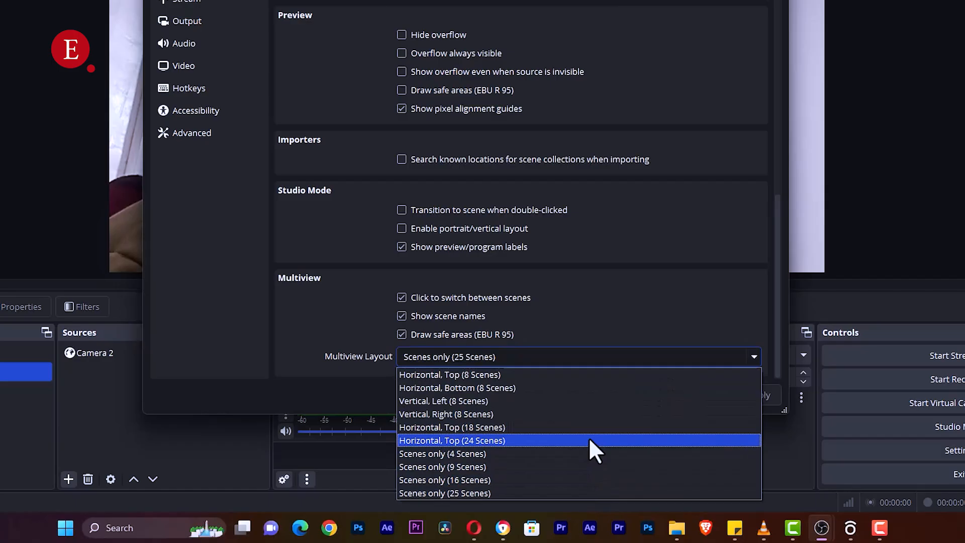
click(451, 440)
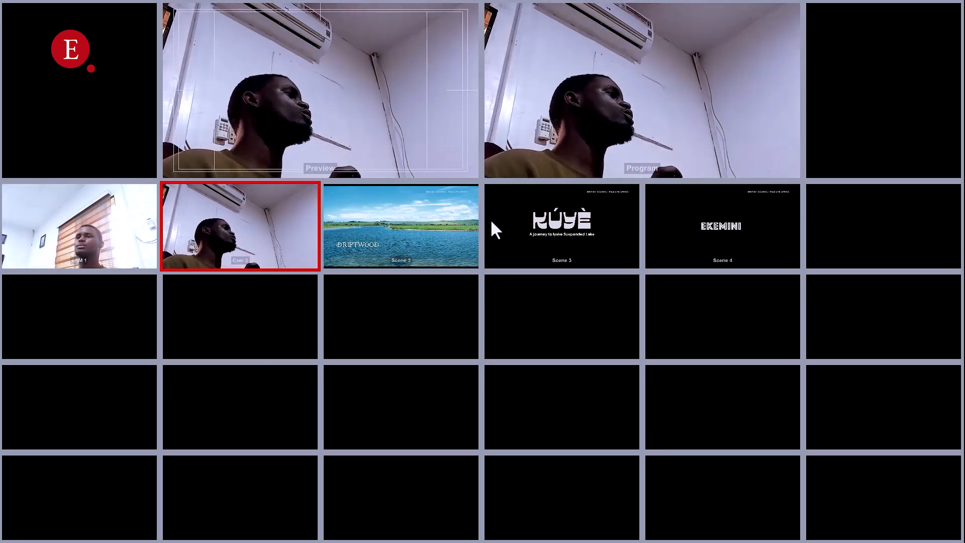
Send Scene 3 then cAM 1 live from the 24-scene multiview tiles
click(560, 226)
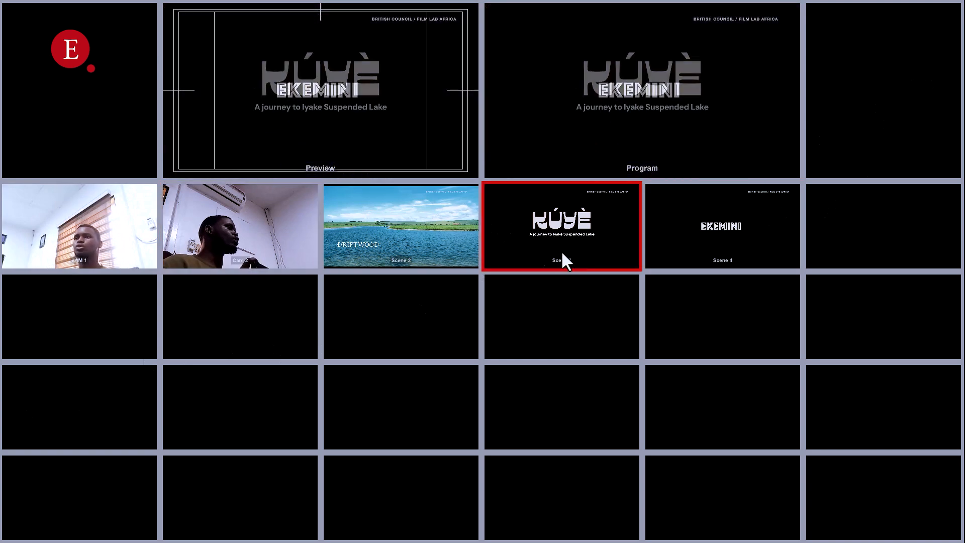
click(78, 226)
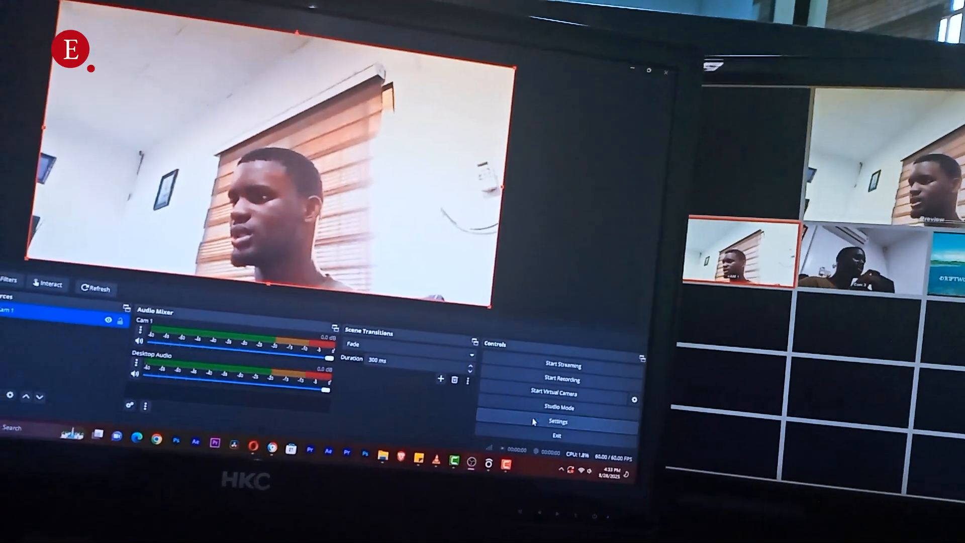
click(557, 421)
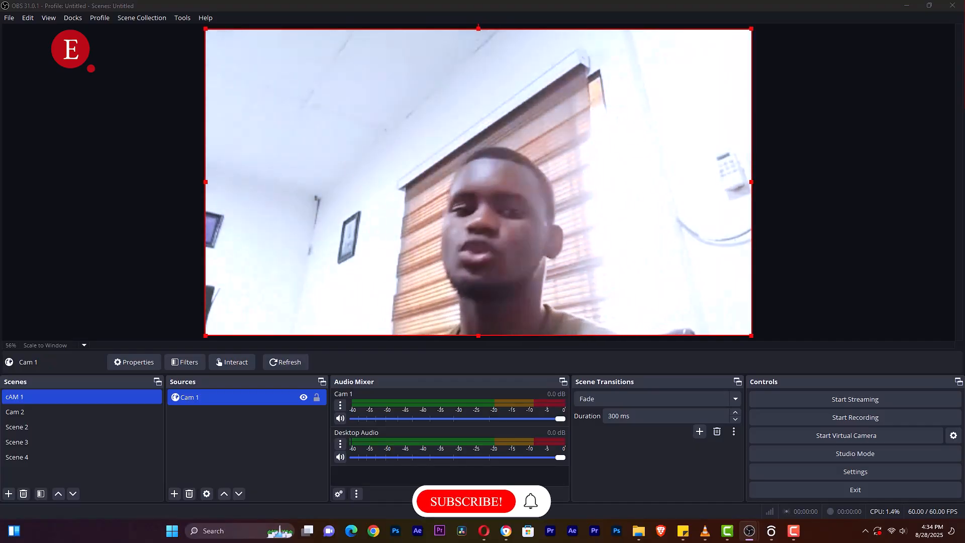
click(464, 501)
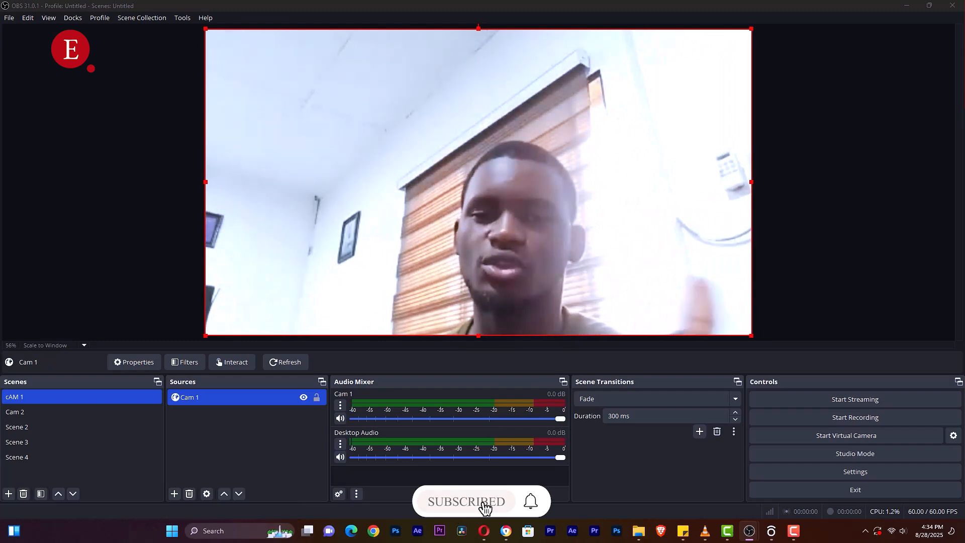